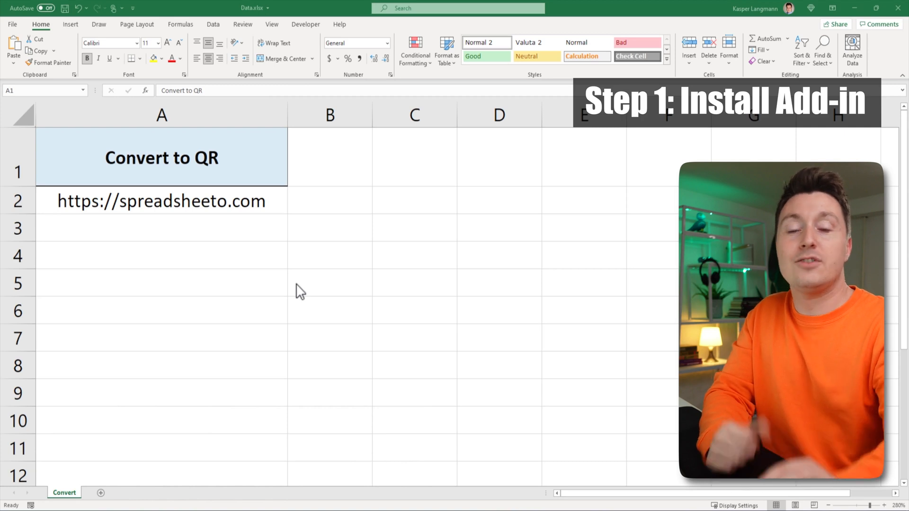
{"action": "mouse_move", "coordinate": [282, 275]}
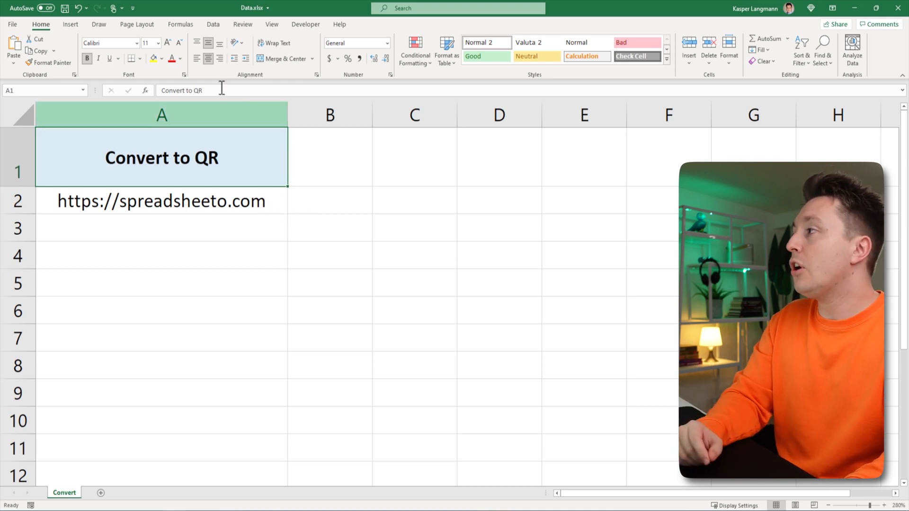
- Switch the ribbon to the Insert tab to reach the add-in commands
{"action": "left_click", "coordinate": [70, 24]}
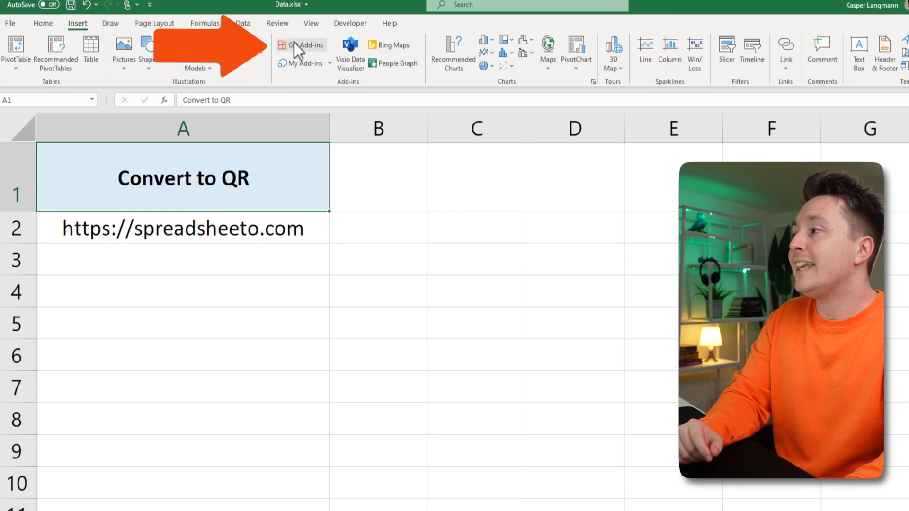
- Install the QR4Office add-in from the Office store, accepting its license terms
{"action": "left_click", "coordinate": [302, 45]}
{"action": "type", "text": "qr4office"}
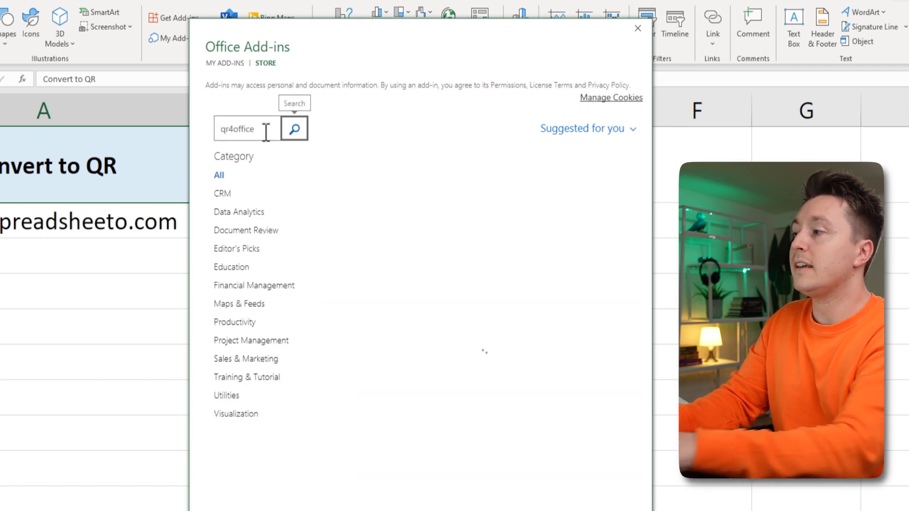
{"action": "left_click", "coordinate": [294, 129]}
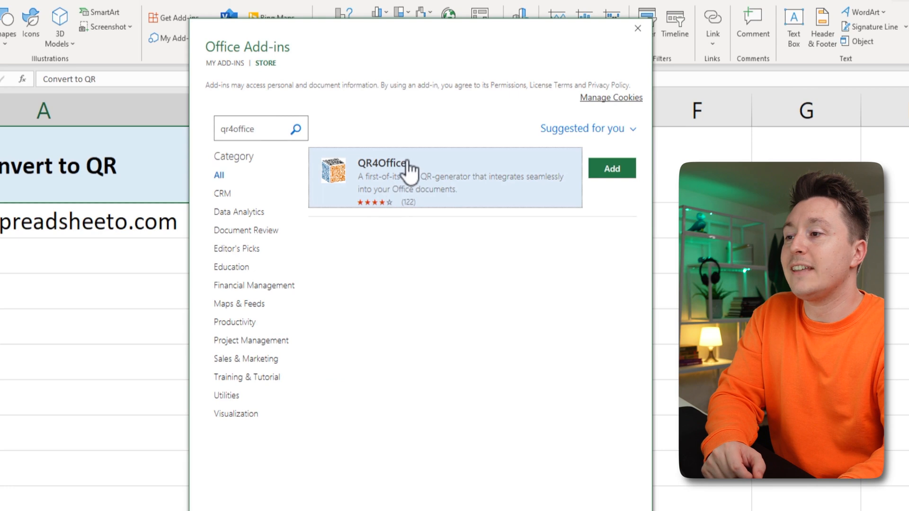
{"action": "left_click", "coordinate": [610, 168]}
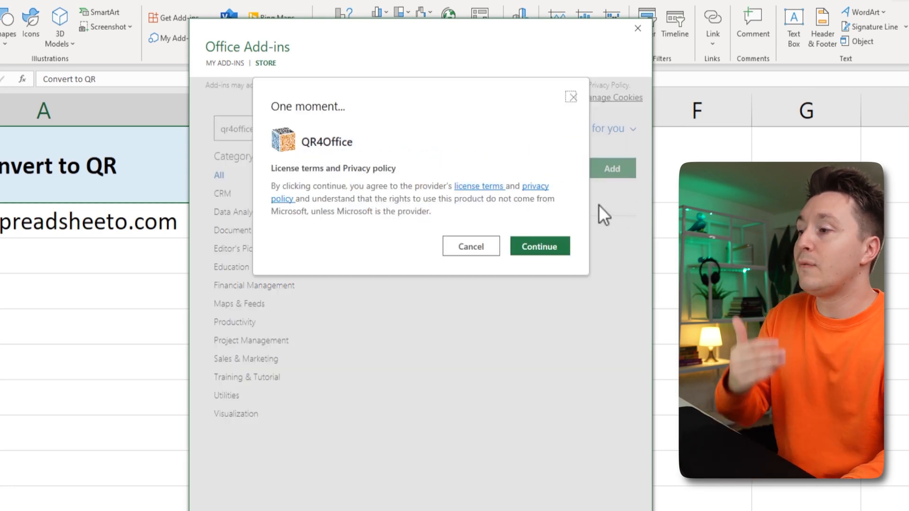
{"action": "left_click", "coordinate": [539, 246]}
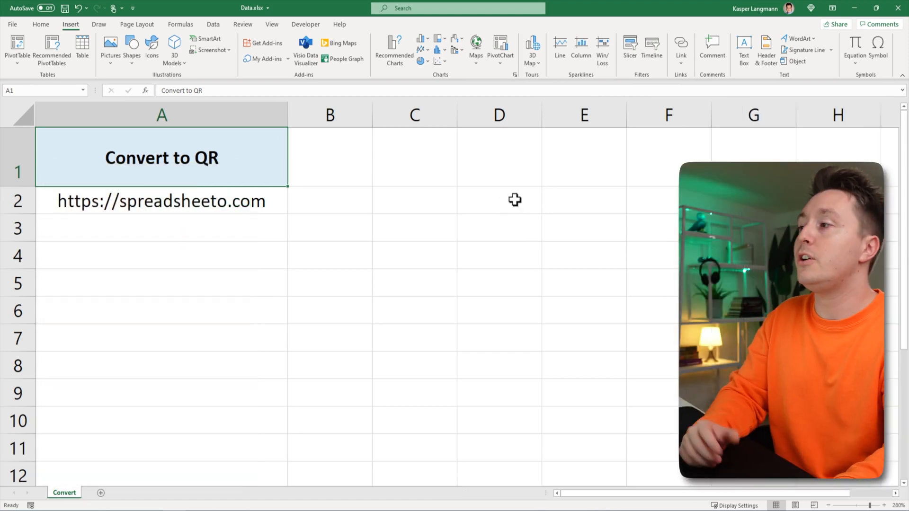
{"action": "mouse_move", "coordinate": [271, 227]}
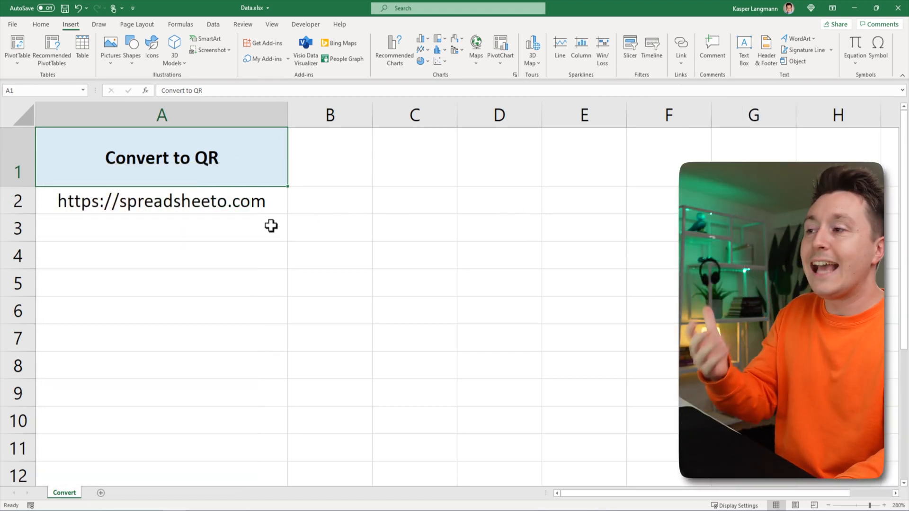
{"action": "mouse_move", "coordinate": [107, 72]}
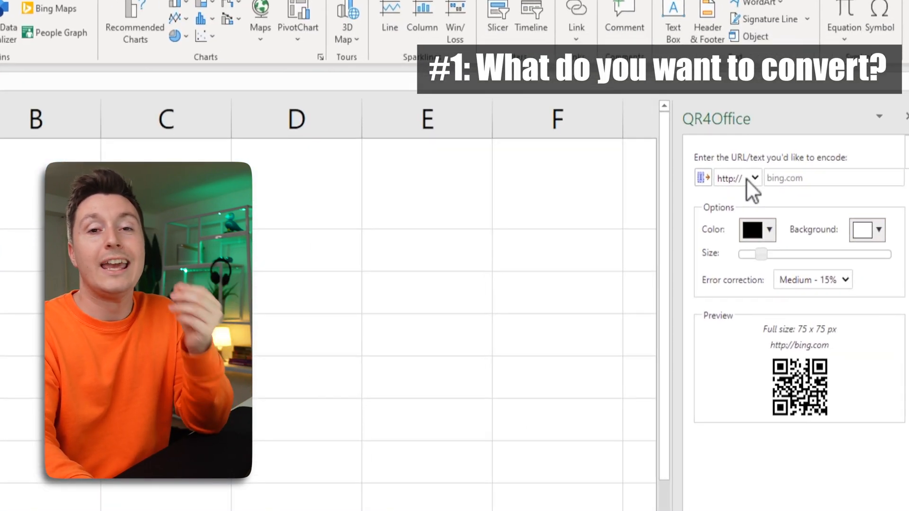
{"action": "left_click", "coordinate": [756, 178]}
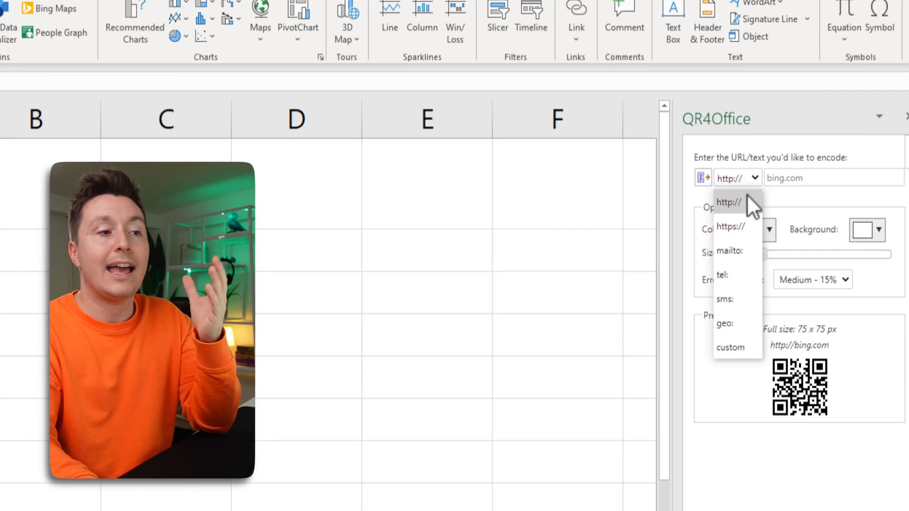
{"action": "mouse_move", "coordinate": [738, 274]}
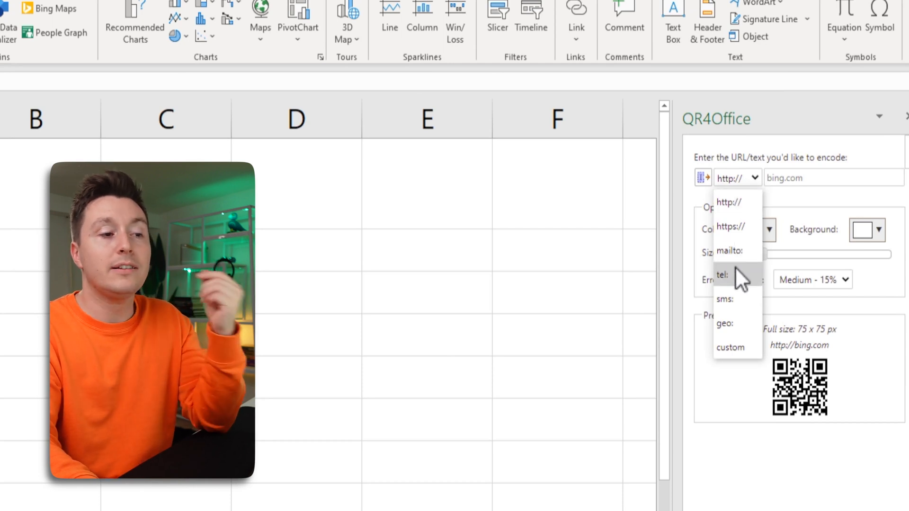
{"action": "mouse_move", "coordinate": [733, 352]}
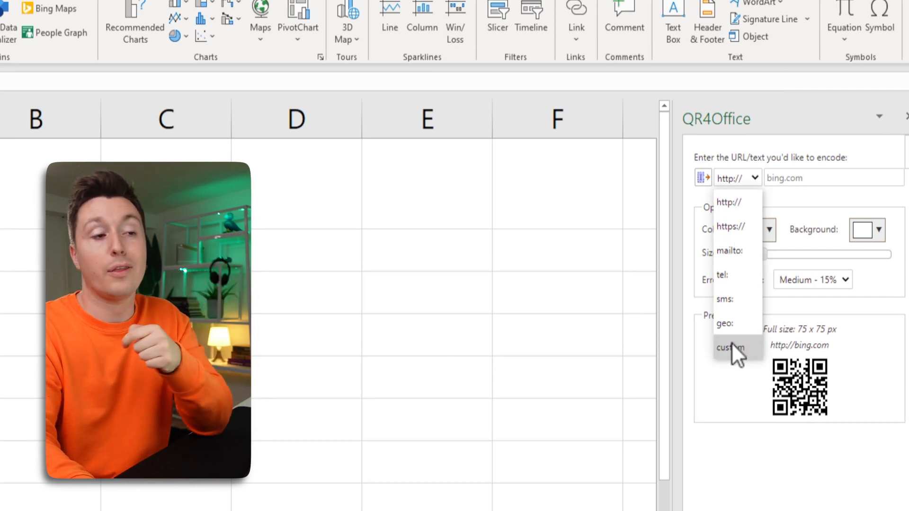
{"action": "mouse_move", "coordinate": [748, 246]}
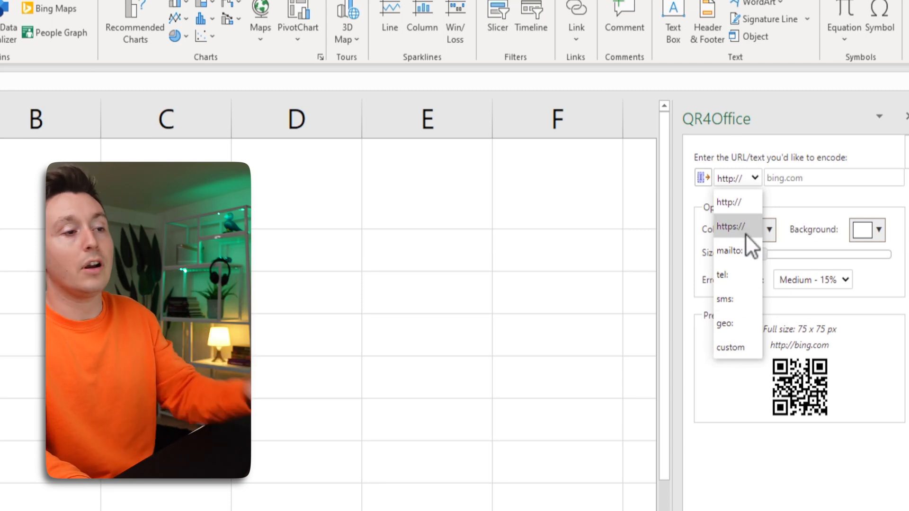
{"action": "left_click", "coordinate": [731, 226]}
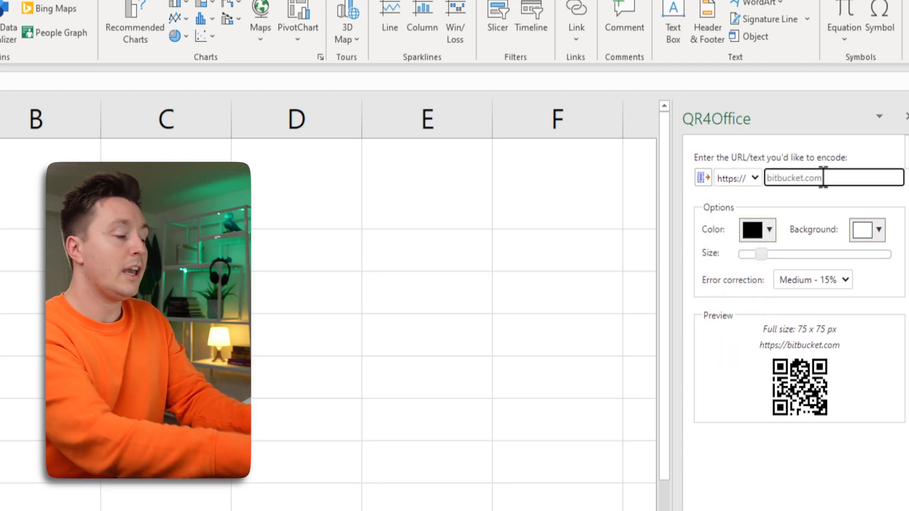
{"action": "type", "text": "spreadsh"}
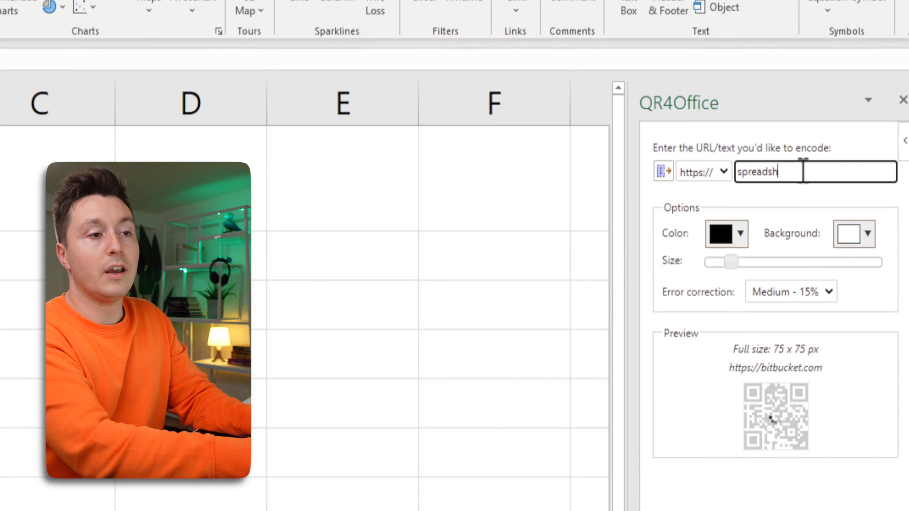
{"action": "type", "text": "eeto.com/"}
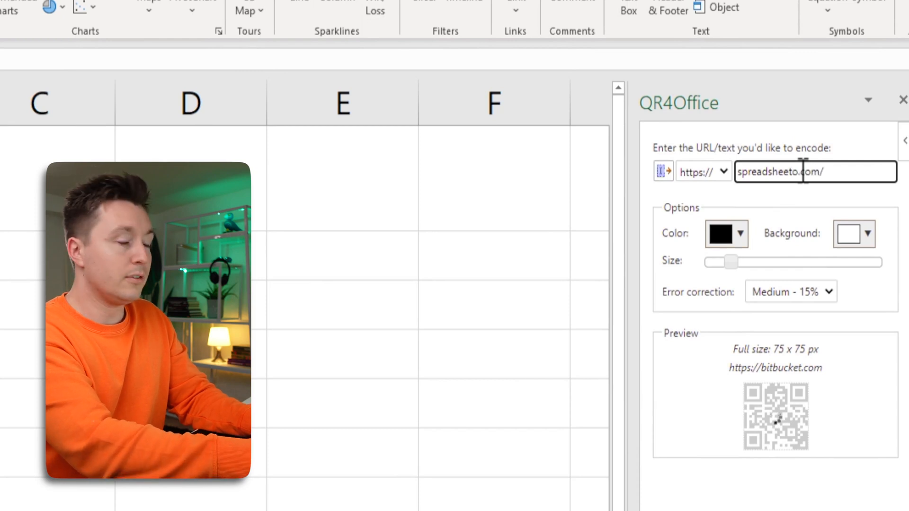
{"action": "type", "text": "youtube"}
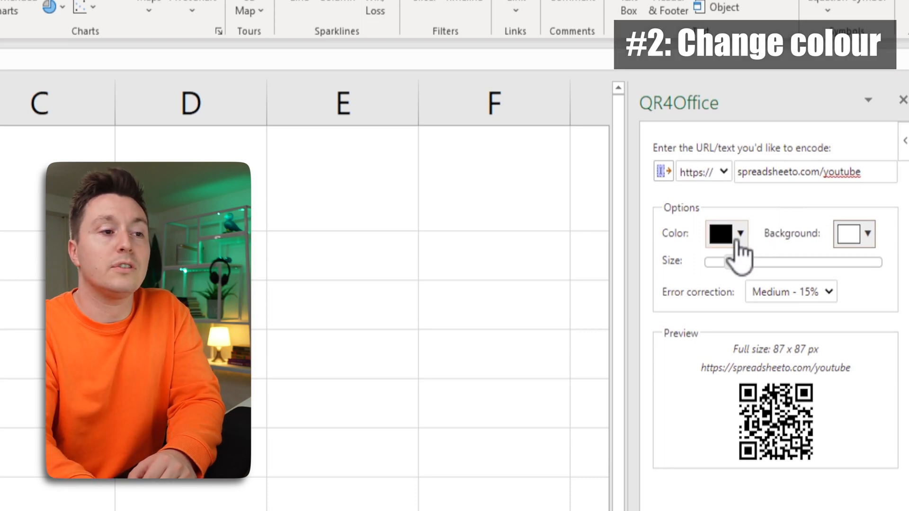
- Try red, return the code to black, and enlarge it to 145 × 145 px
{"action": "left_click", "coordinate": [725, 233]}
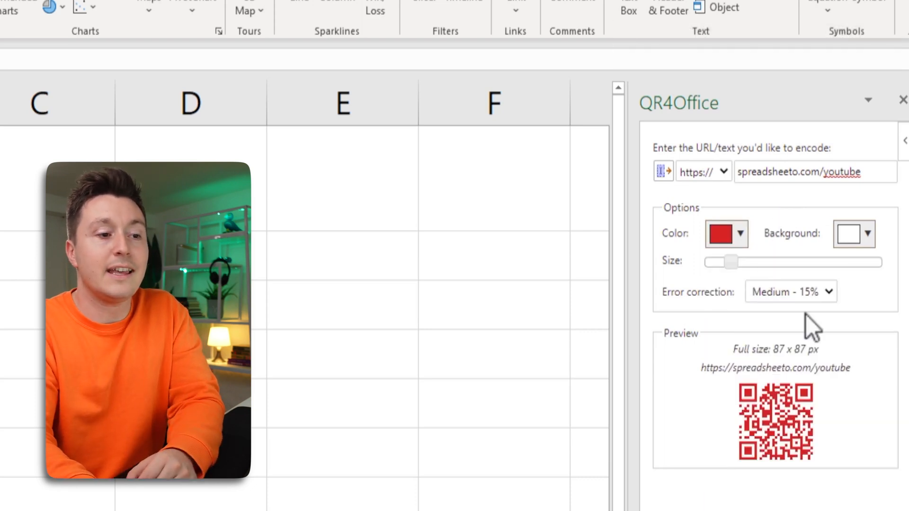
{"action": "mouse_move", "coordinate": [777, 411]}
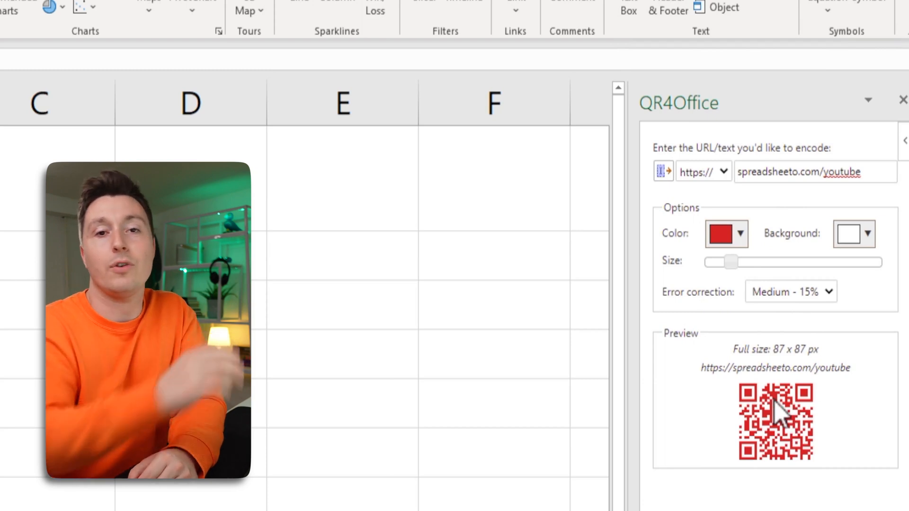
{"action": "mouse_move", "coordinate": [797, 265]}
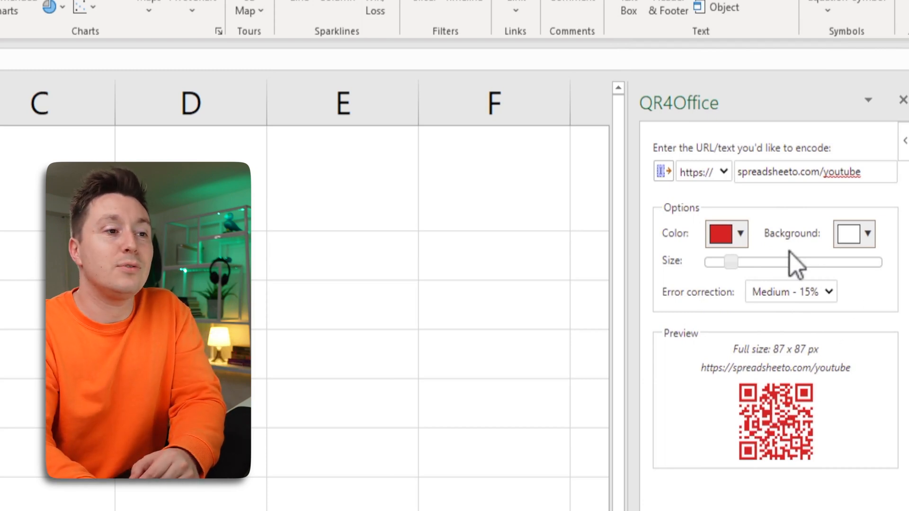
{"action": "left_click", "coordinate": [726, 233]}
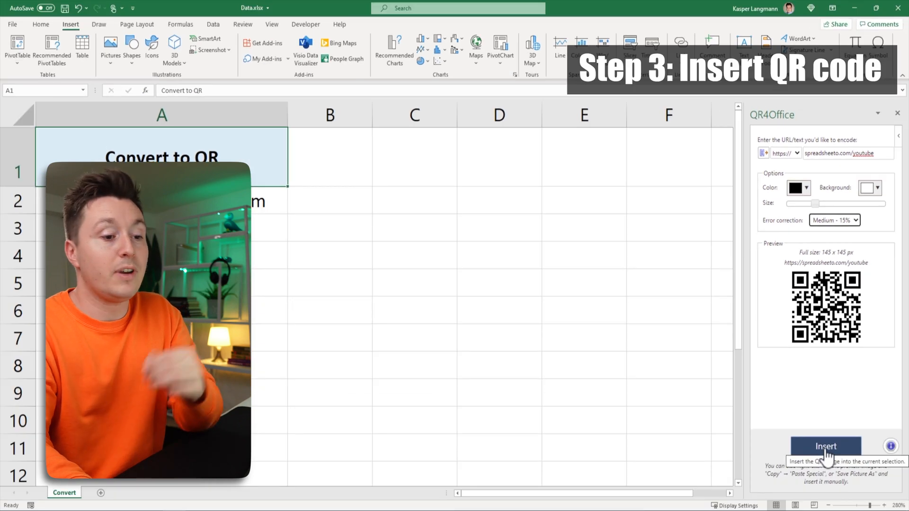
- Insert the black QR code beside cell A2 and select the picture
{"action": "left_click", "coordinate": [824, 446]}
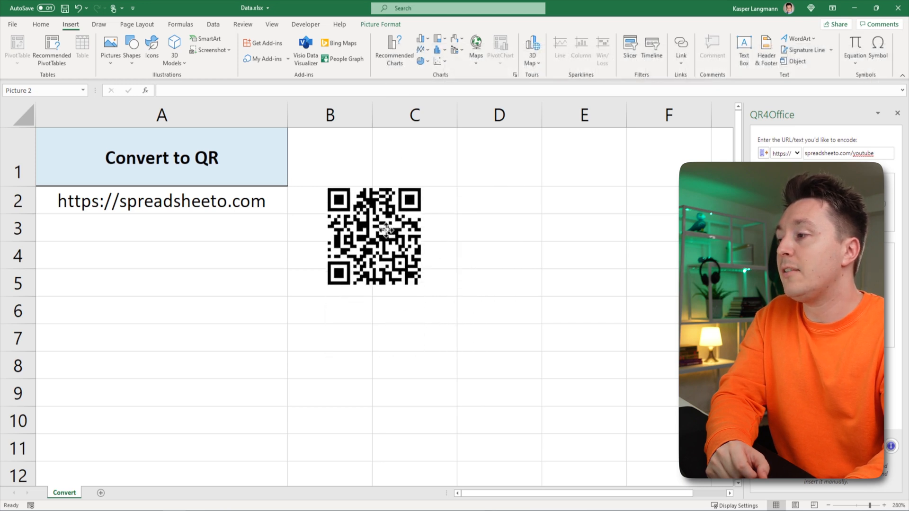
{"action": "left_click", "coordinate": [374, 237]}
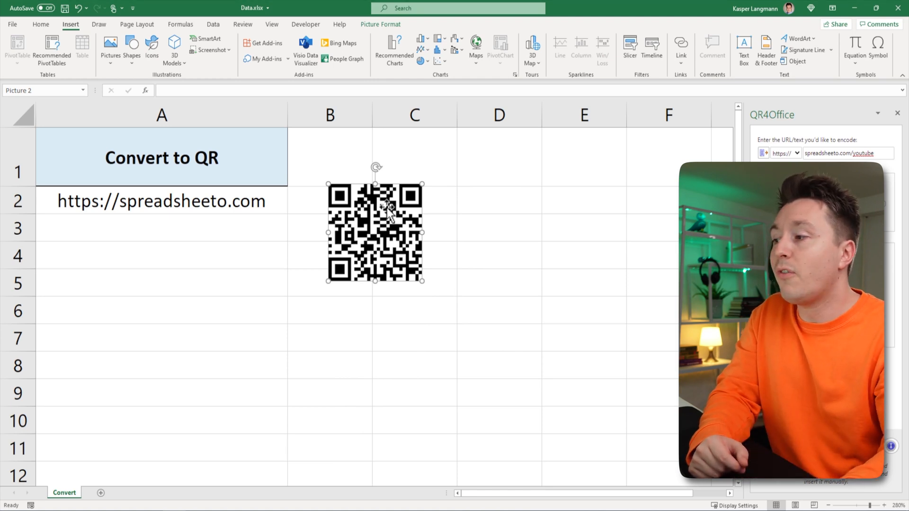
- Choose Save as Picture from the QR code's right-click menu
{"action": "right_click", "coordinate": [375, 232]}
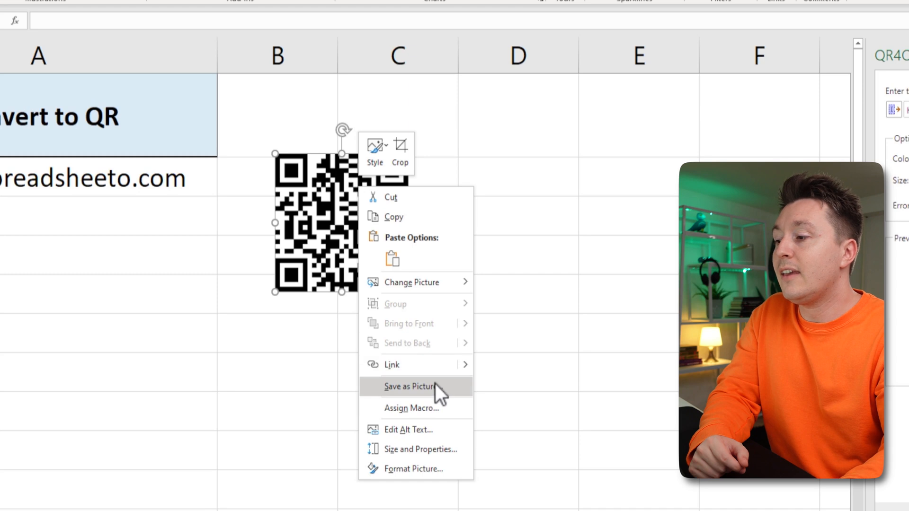
{"action": "left_click", "coordinate": [411, 387]}
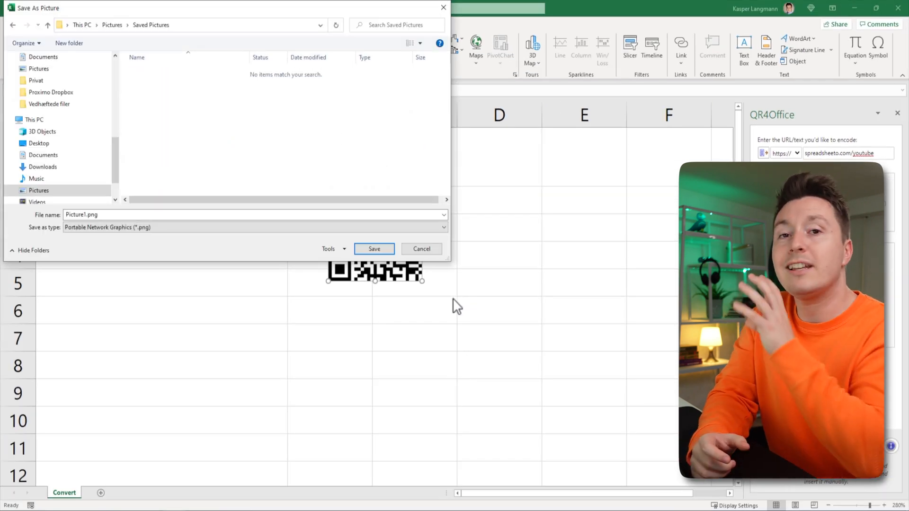